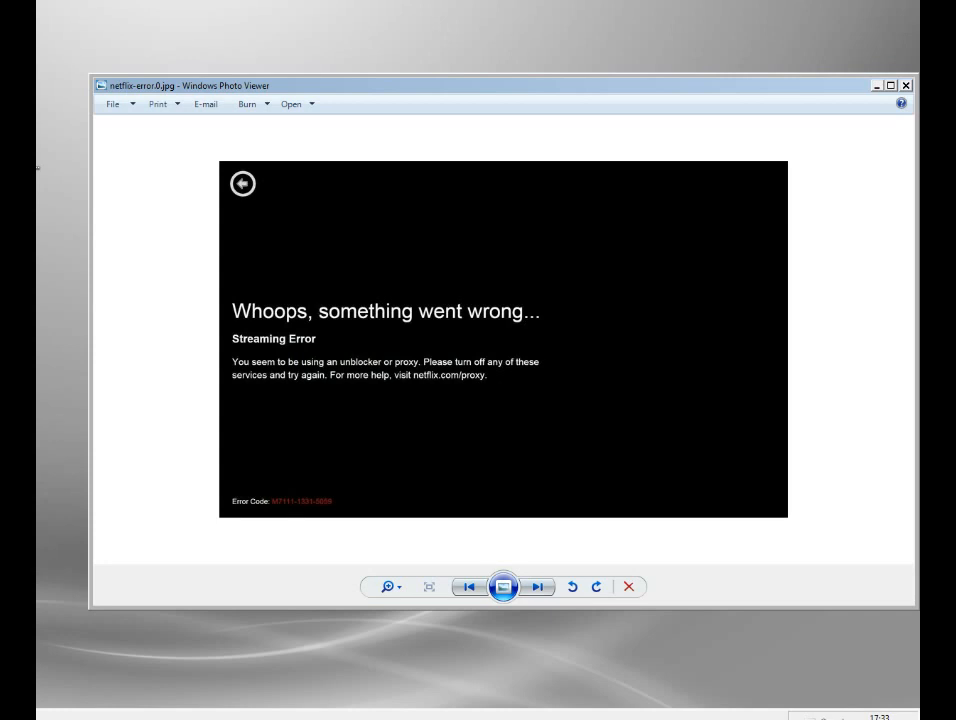
mouse_move(333, 390)
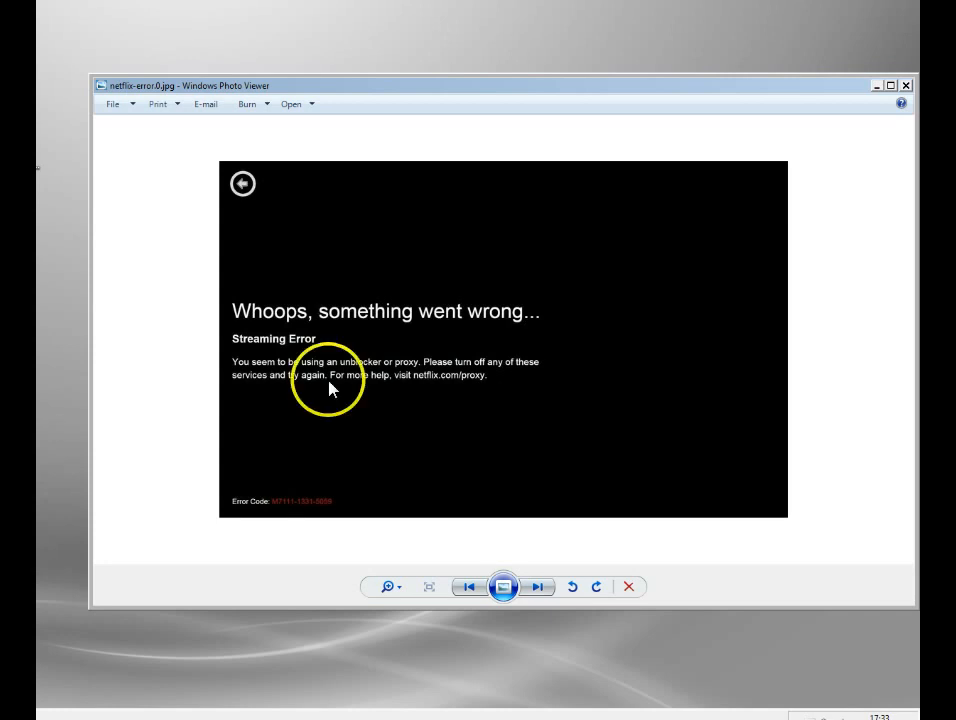
mouse_move(493, 265)
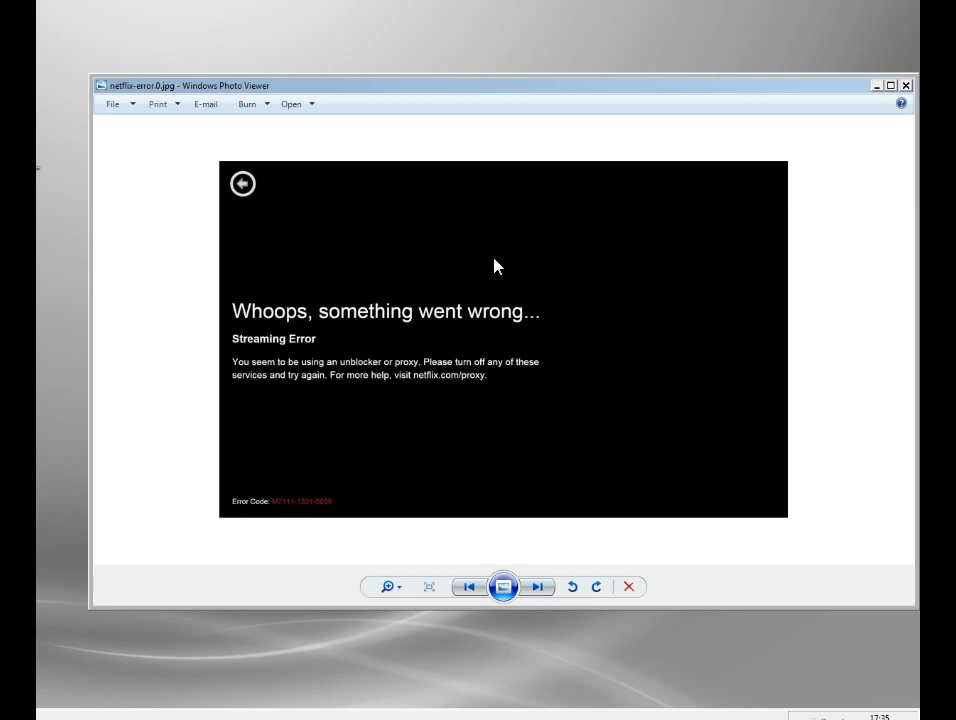
mouse_move(878, 85)
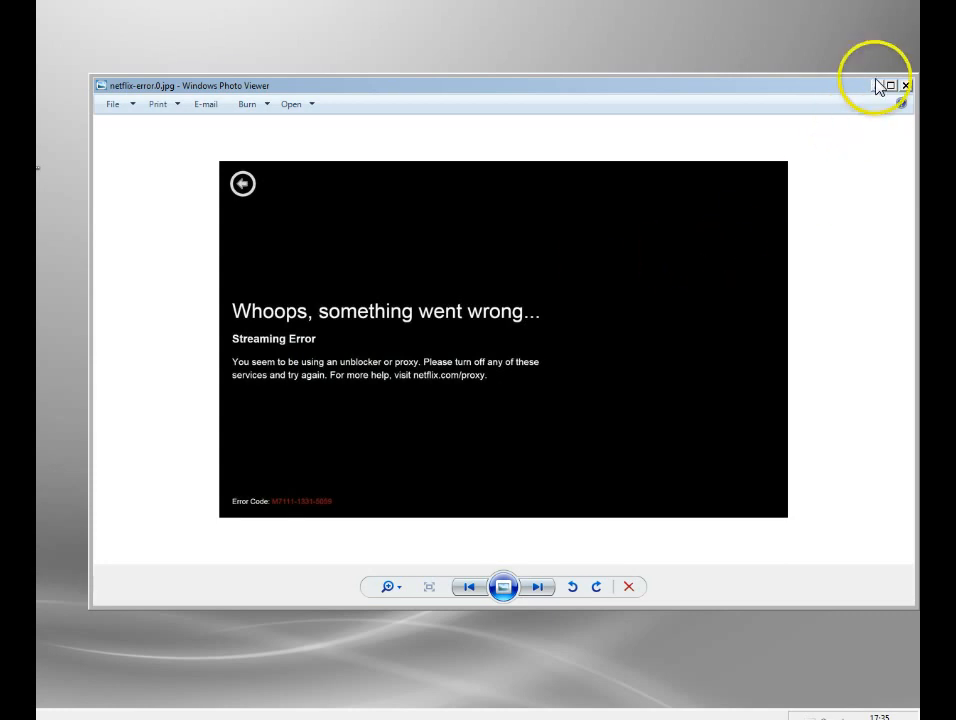
mouse_move(879, 88)
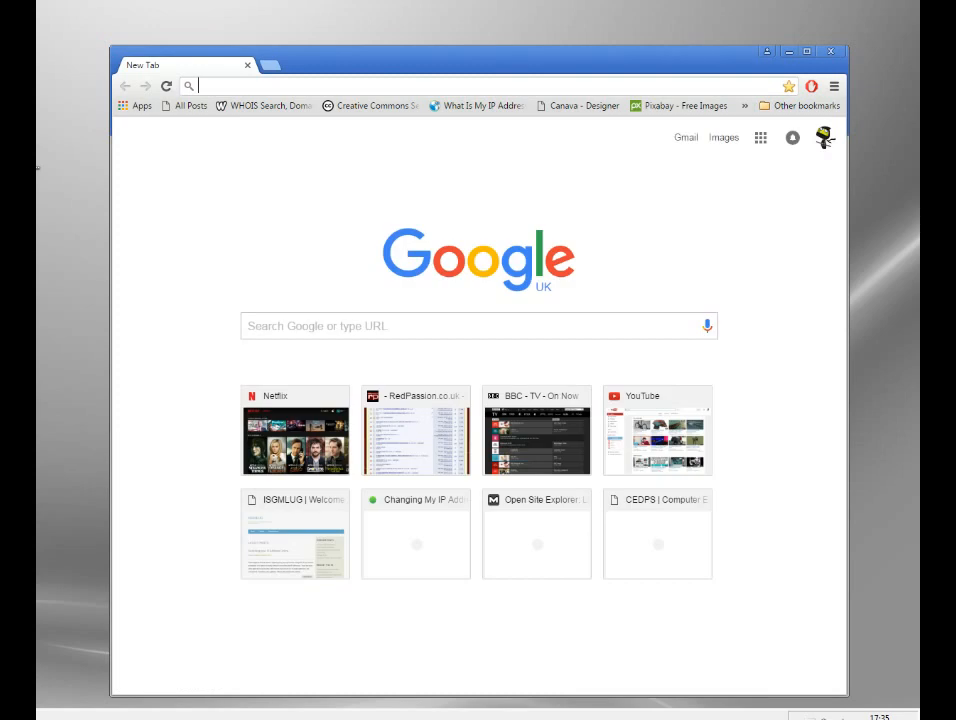
mouse_move(777, 715)
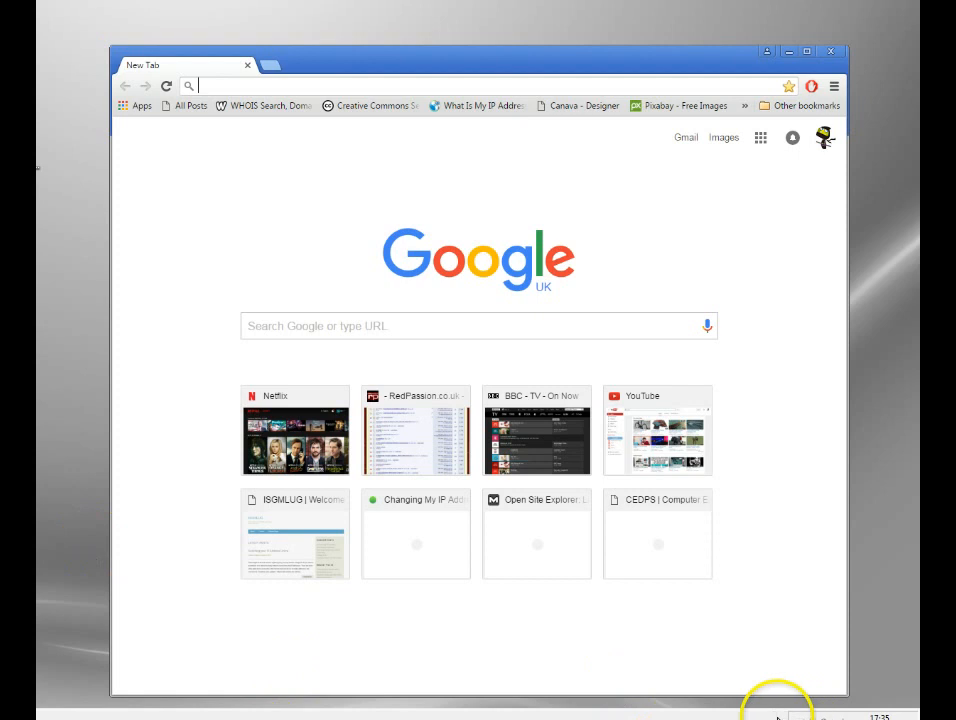
Open Identity Cloaker from the tray, set switching to every 0 minutes, and scroll to US servers
left_click(778, 715)
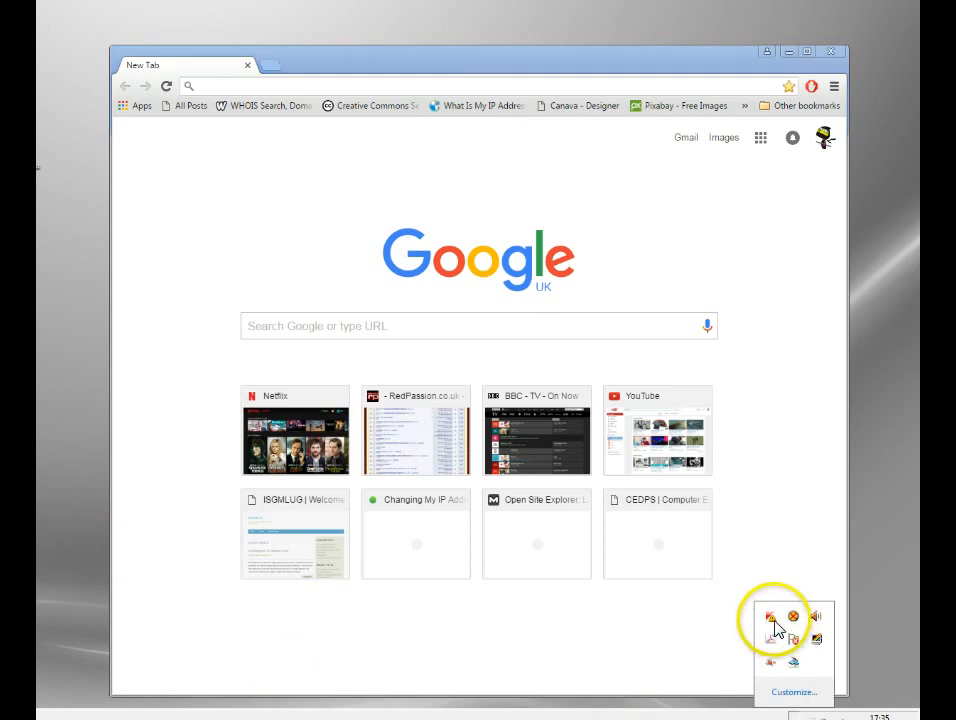
mouse_move(362, 518)
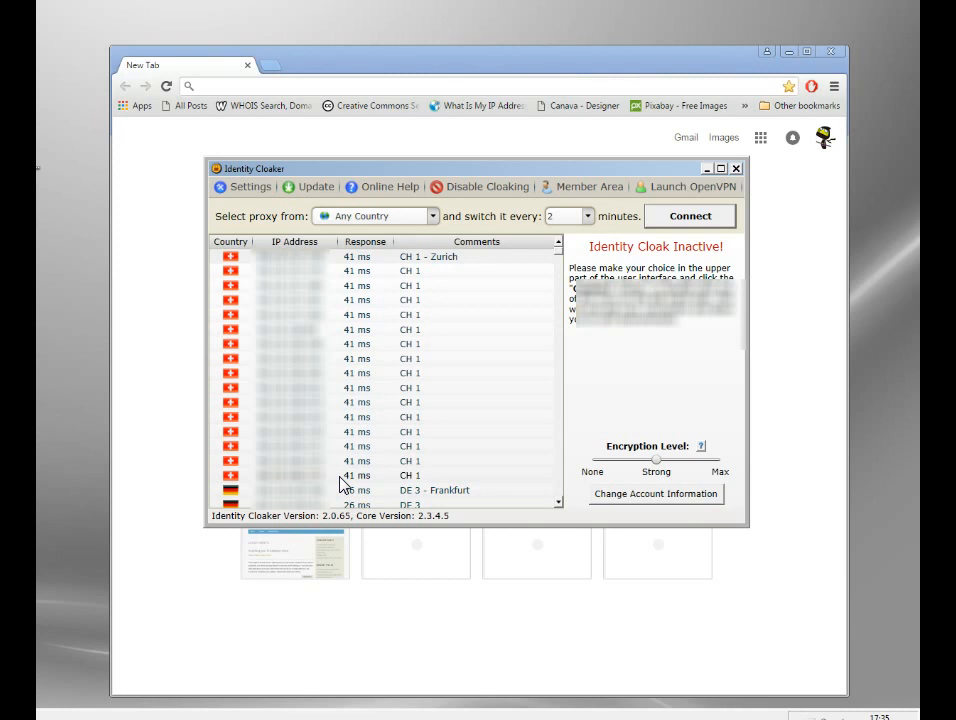
mouse_move(380, 240)
type("0")
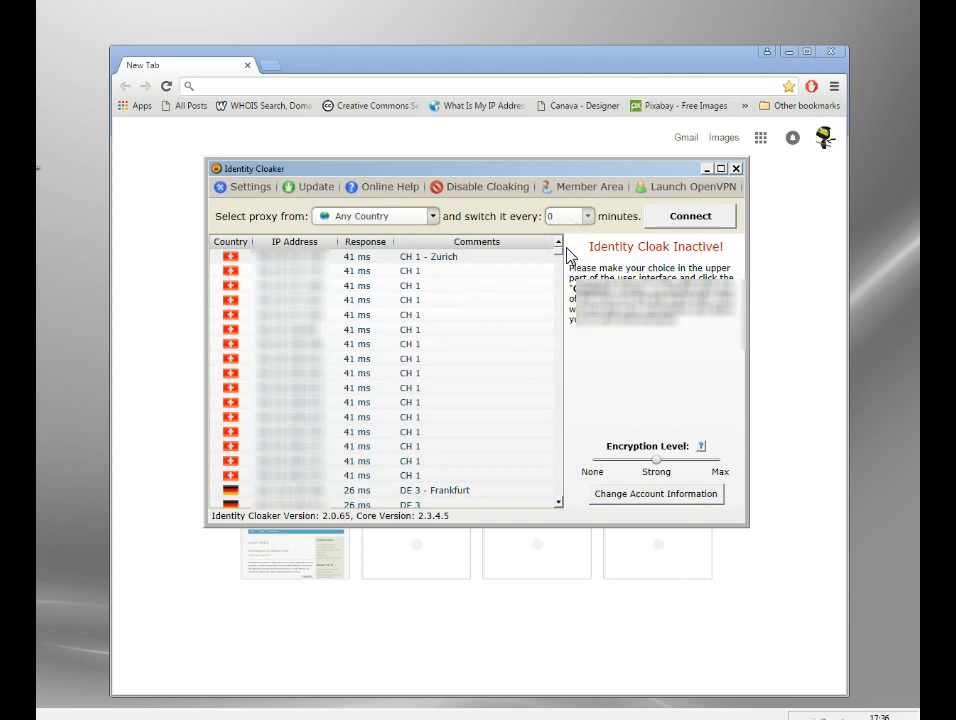
scroll("down", 3)
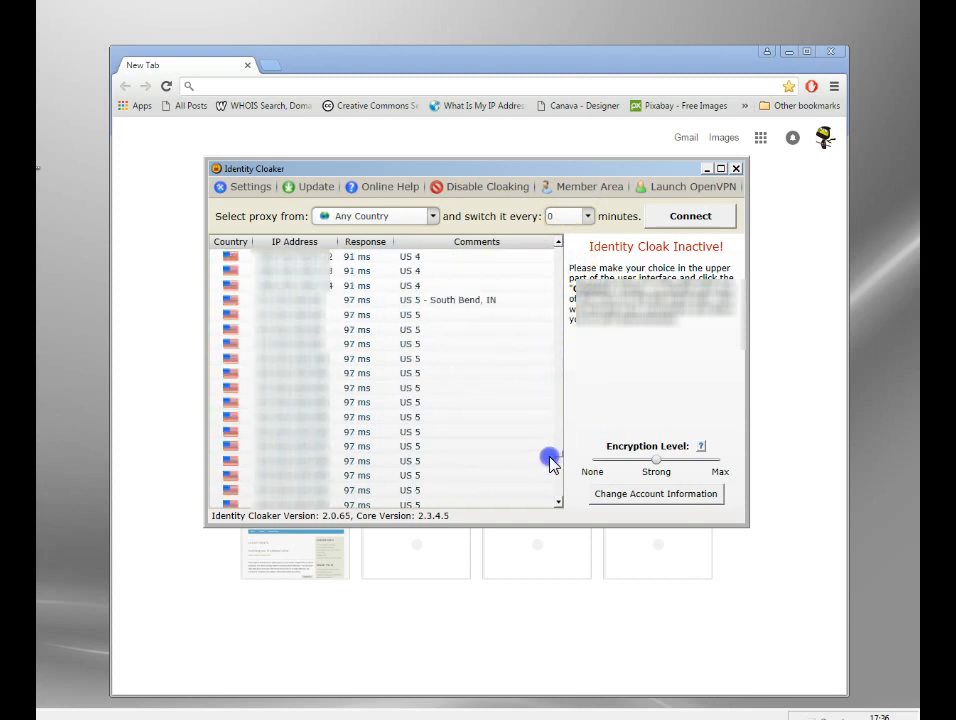
Connect through the US 4 proxy server and minimize the cloaker once active
left_click(400, 285)
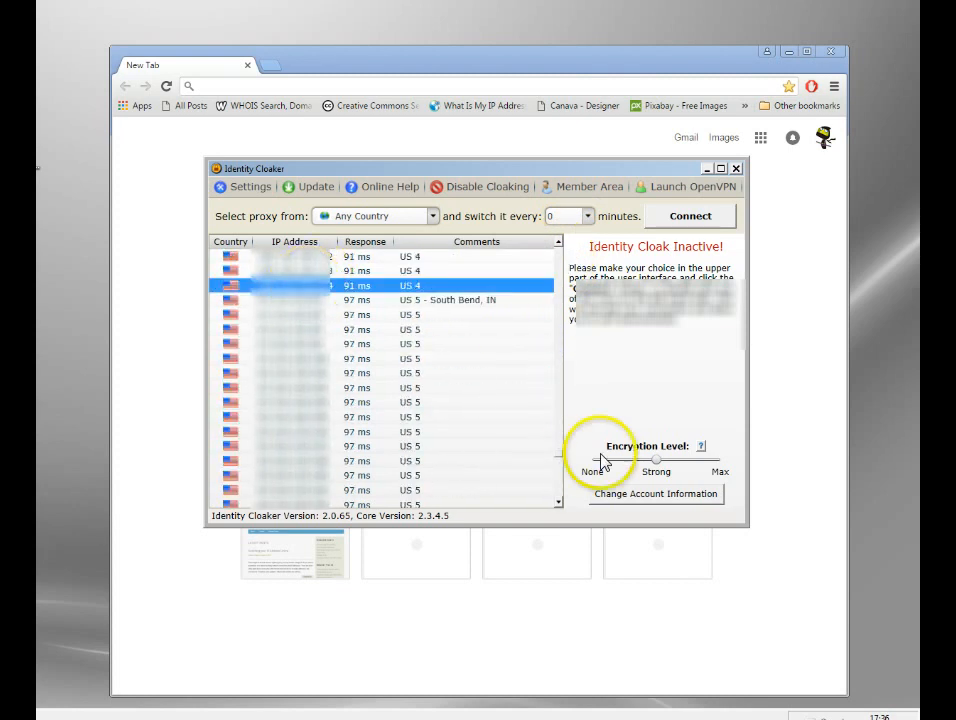
left_click(690, 215)
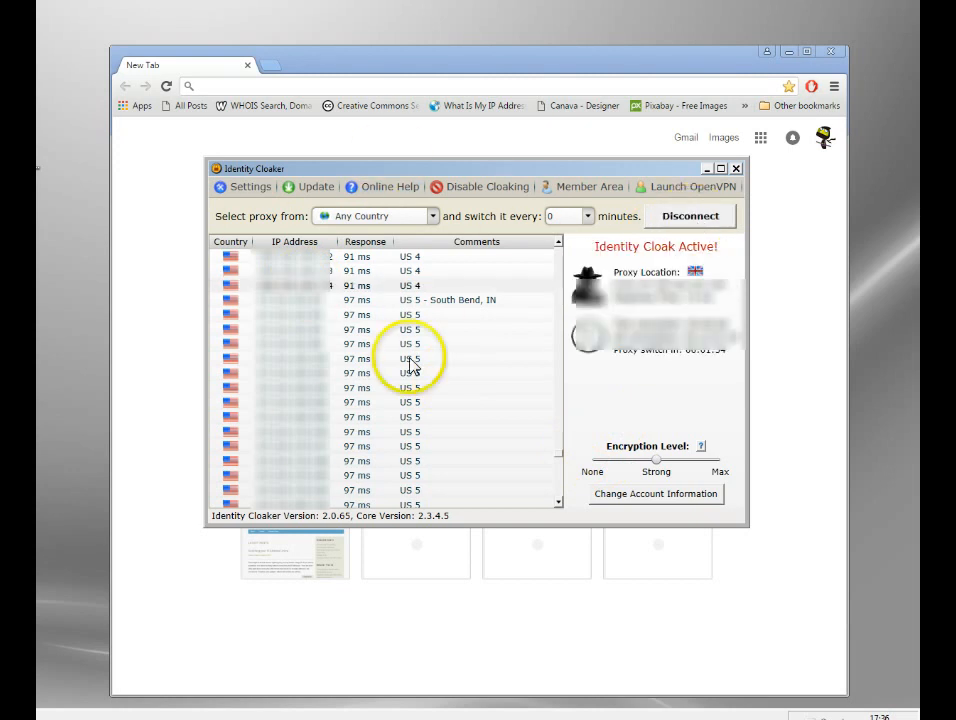
mouse_move(418, 288)
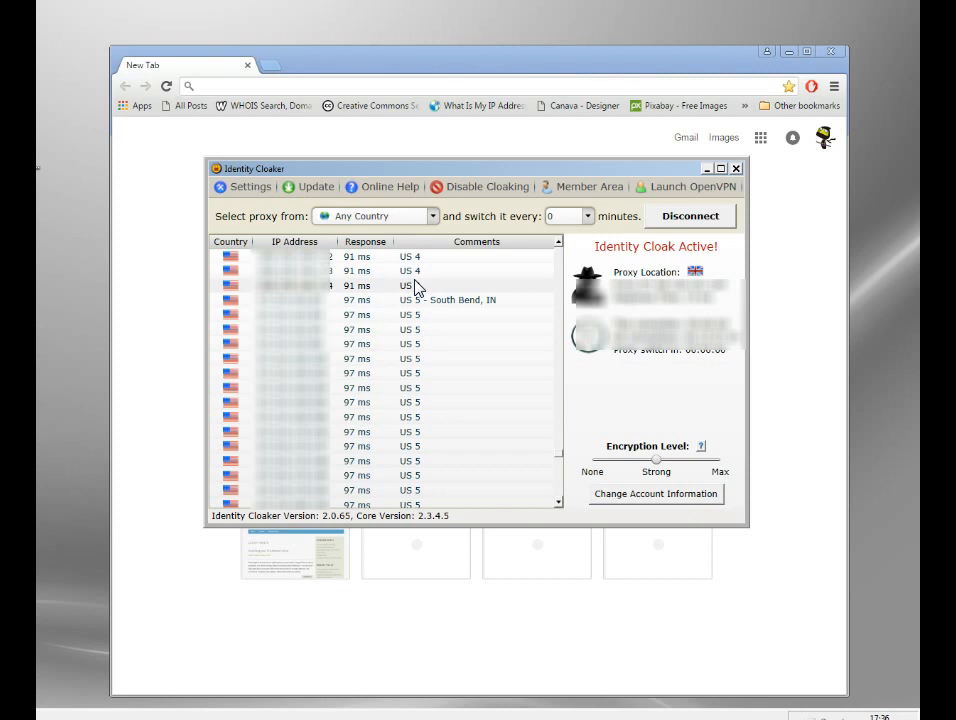
mouse_move(277, 294)
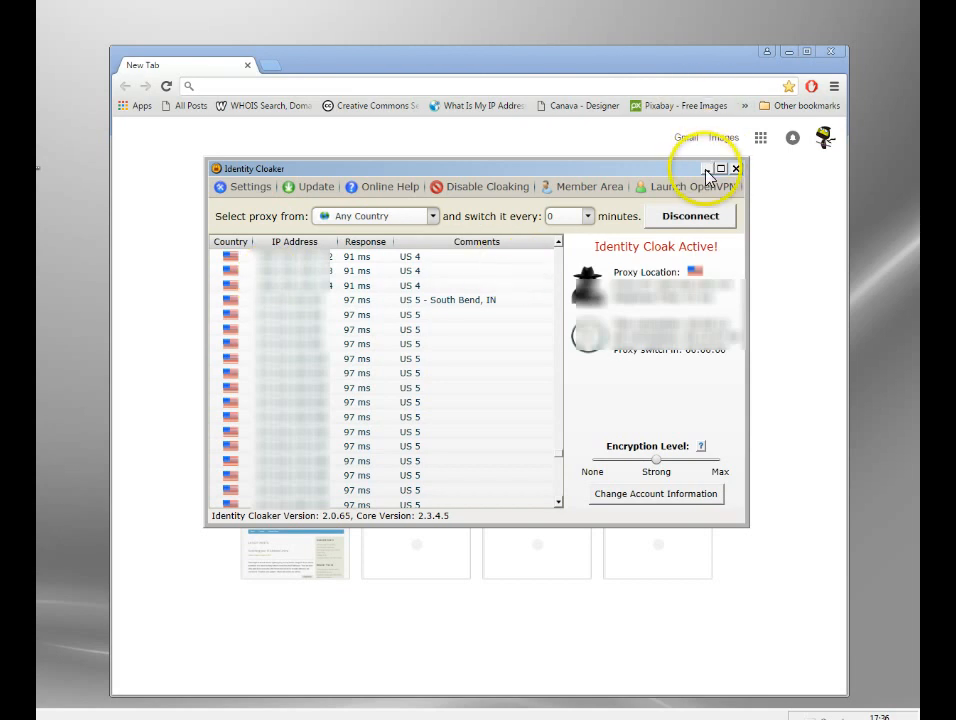
left_click(736, 168)
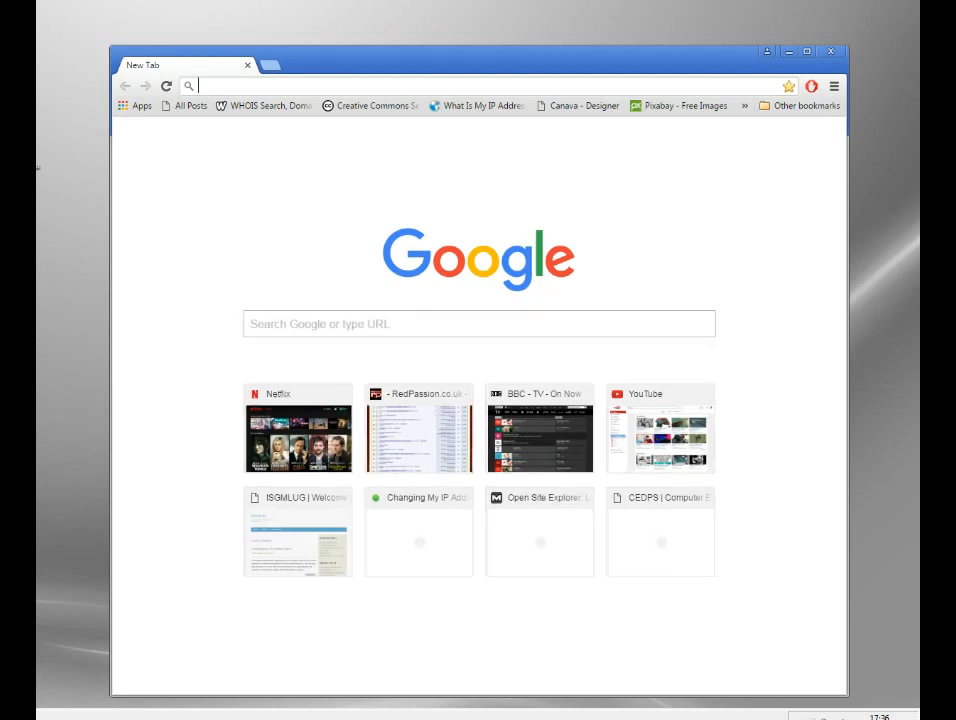
mouse_move(305, 460)
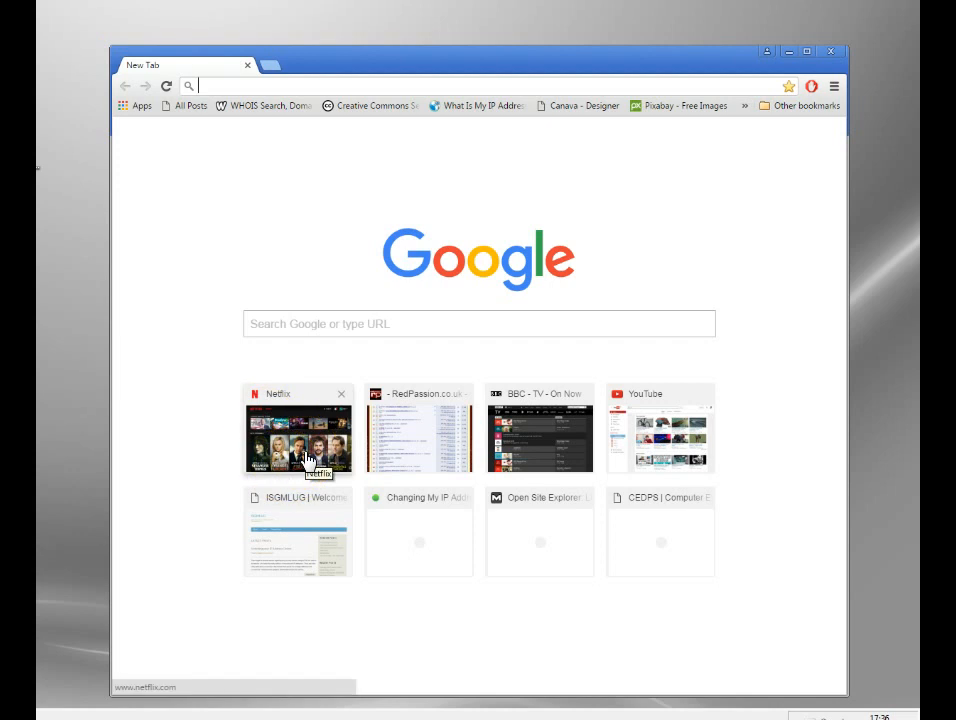
Load Netflix from Chrome's new tab page and pick the first 'Who's watching?' profile
left_click(298, 440)
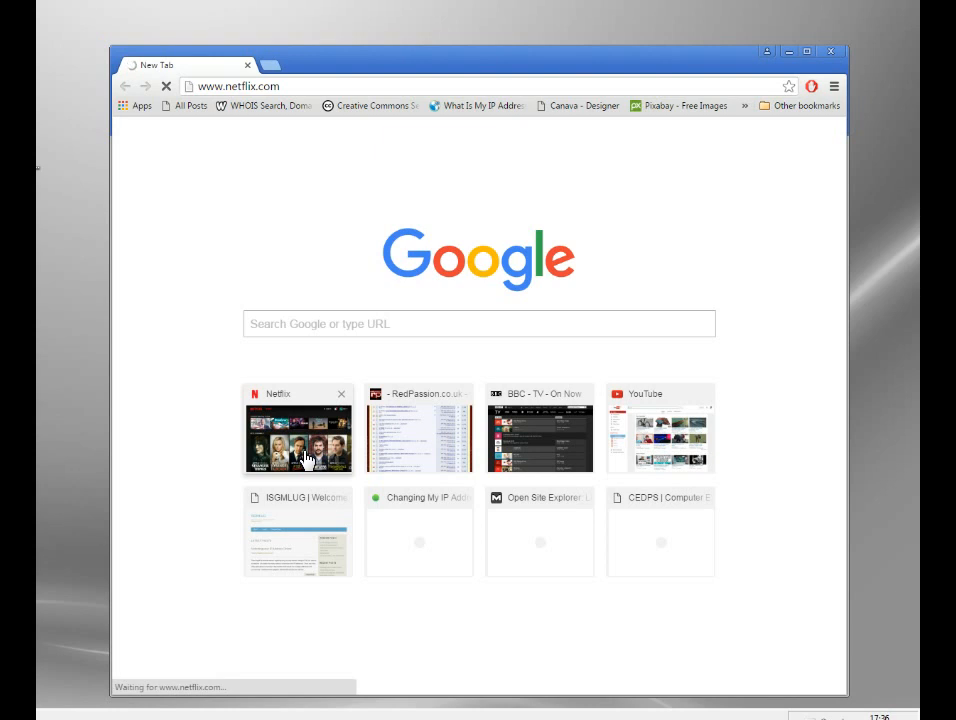
left_click(297, 435)
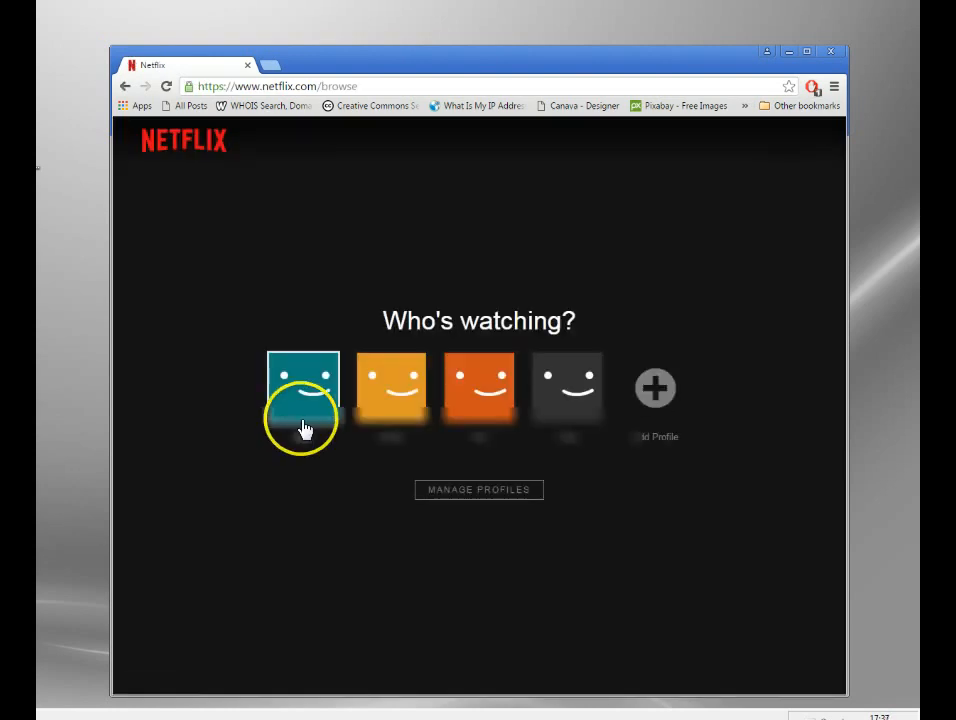
left_click(303, 388)
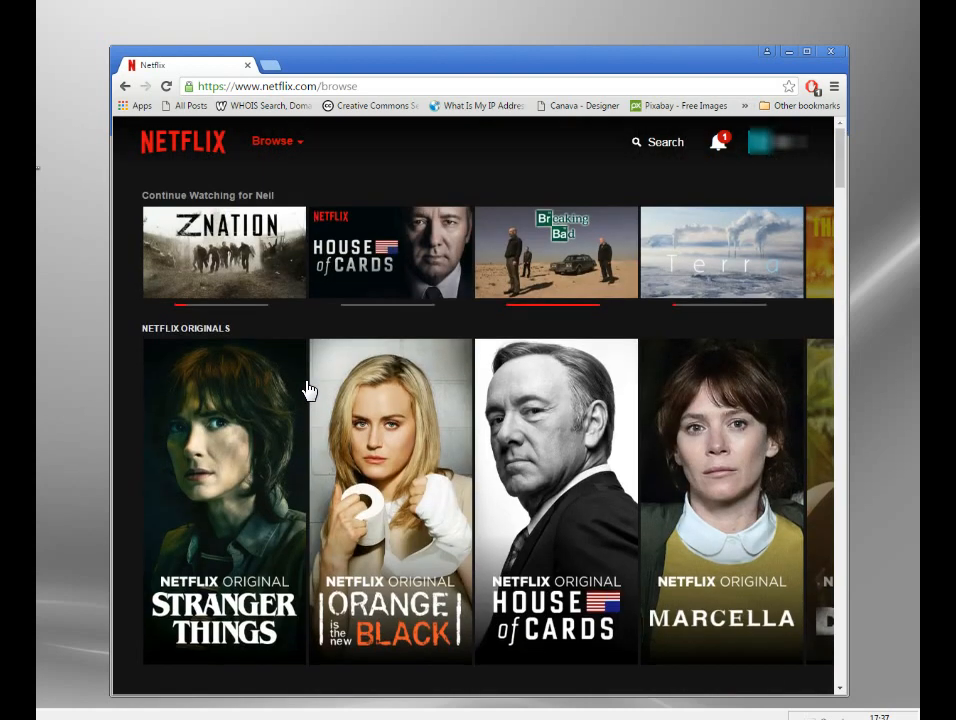
Play Lost Season 1 Episode 1, Pilot Part 1, from the browse page
scroll("down", 3)
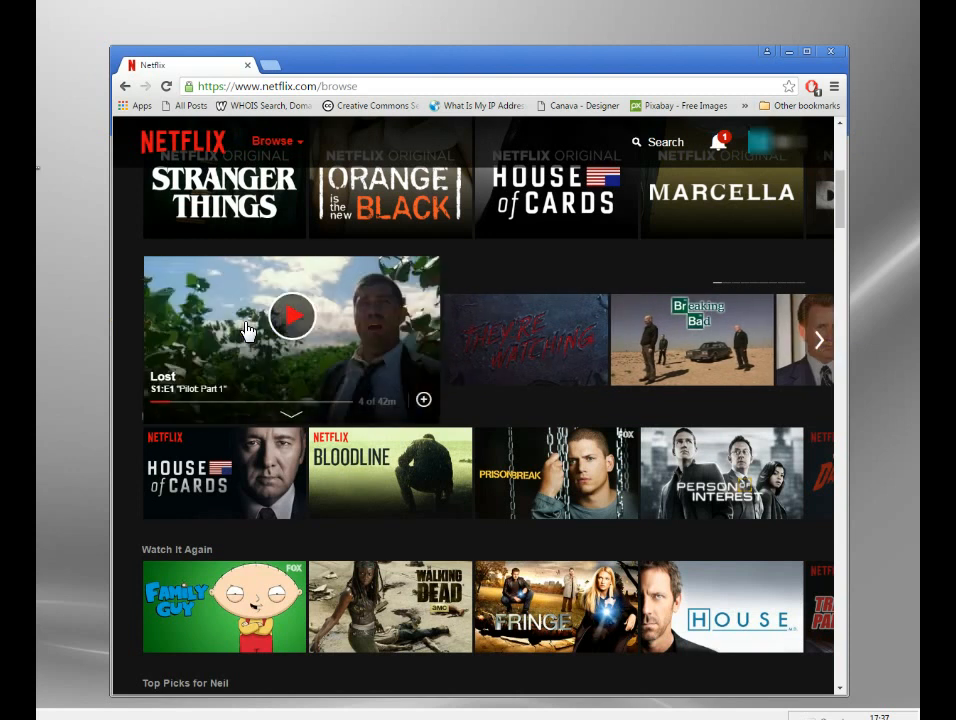
mouse_move(248, 323)
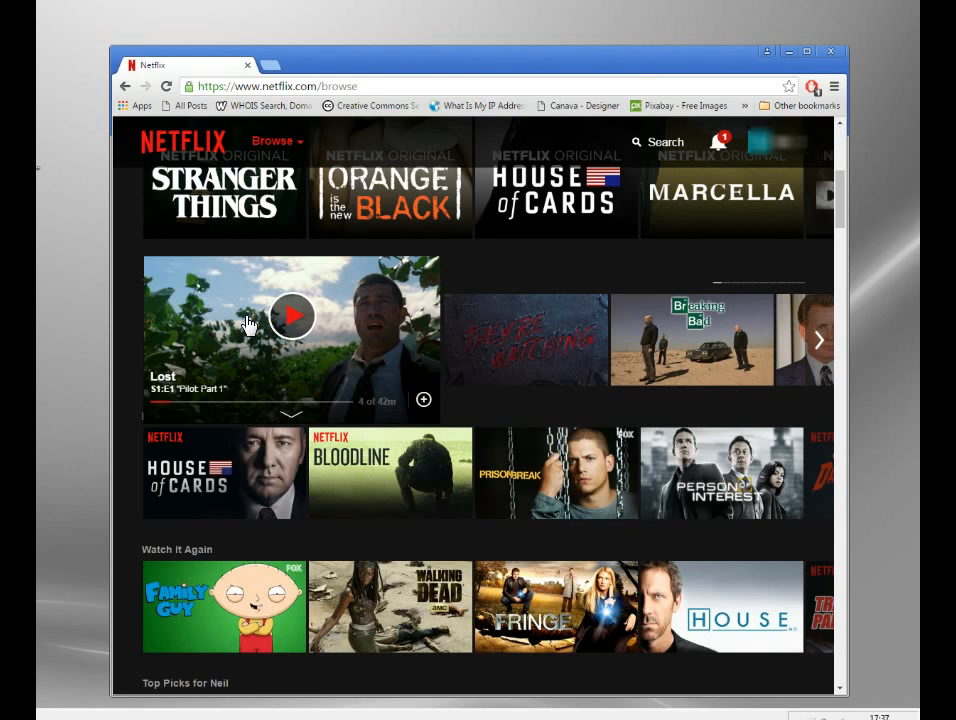
scroll("up", 3)
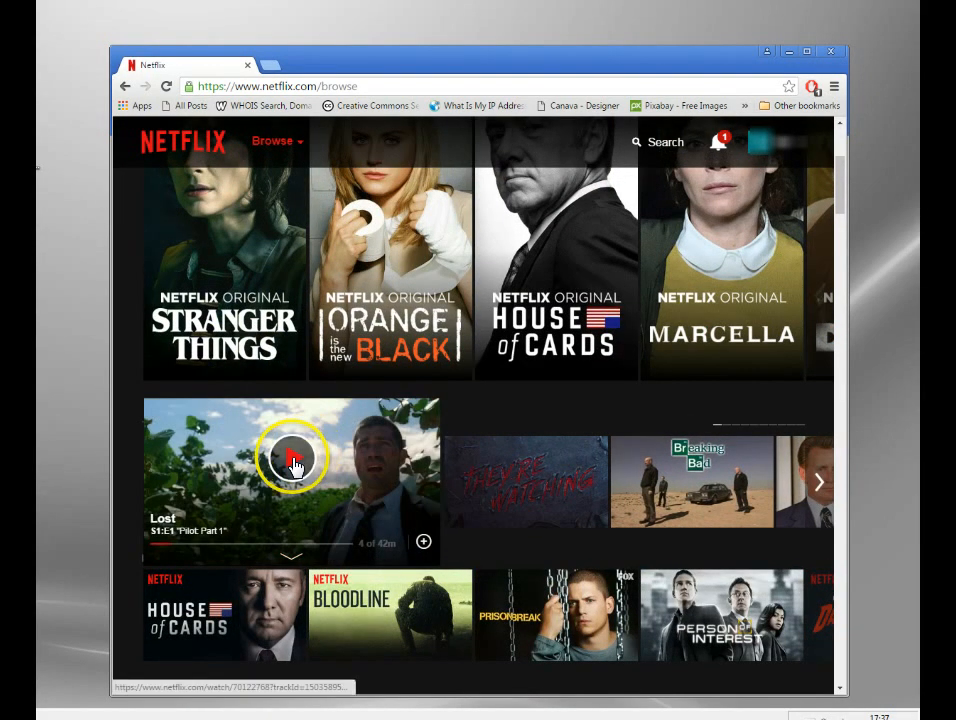
left_click(292, 457)
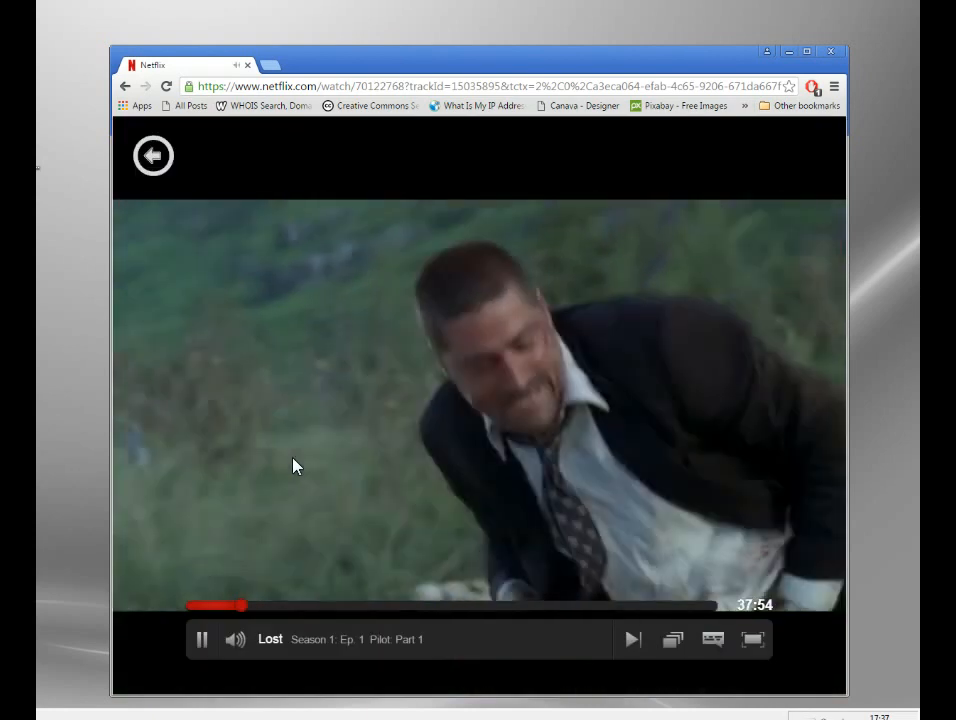
Pause the Lost pilot, go back, and scroll to the top of the browse page
left_click(201, 639)
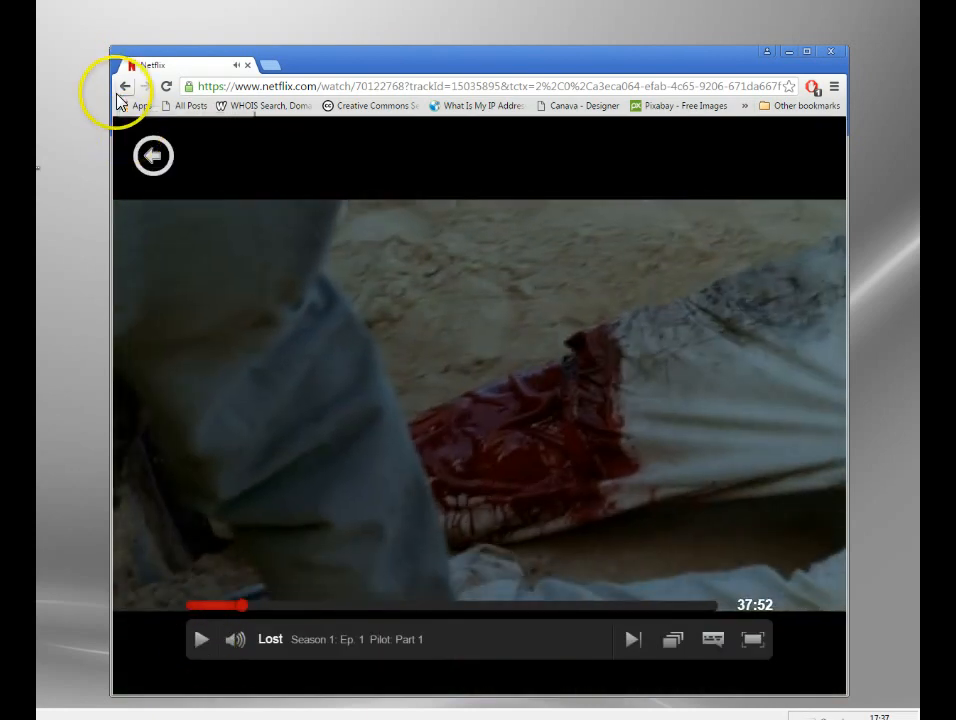
mouse_move(124, 85)
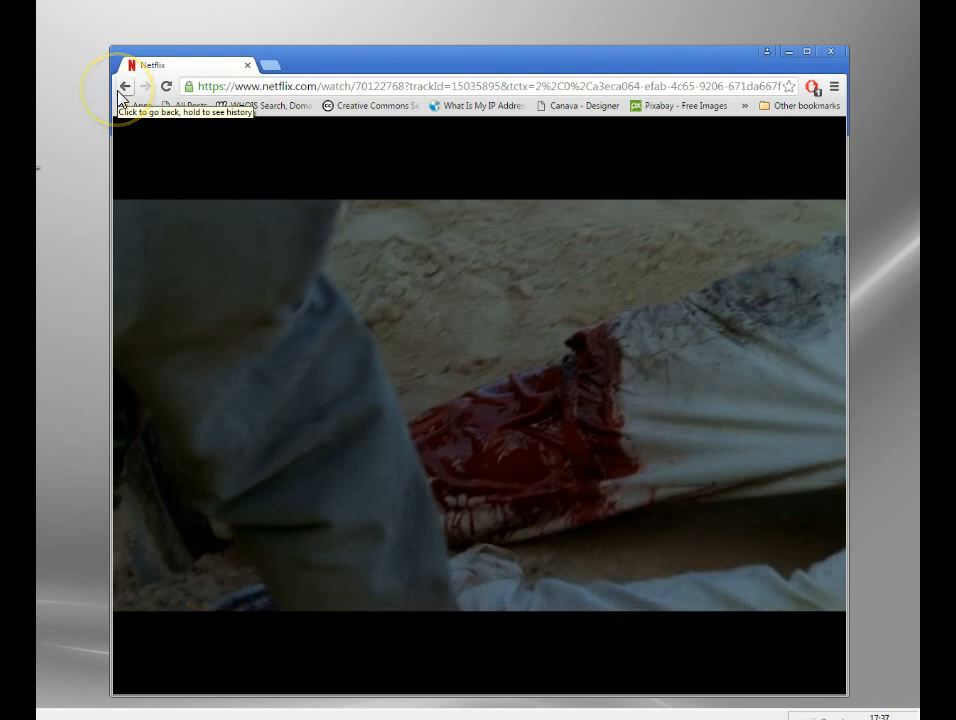
left_click(124, 86)
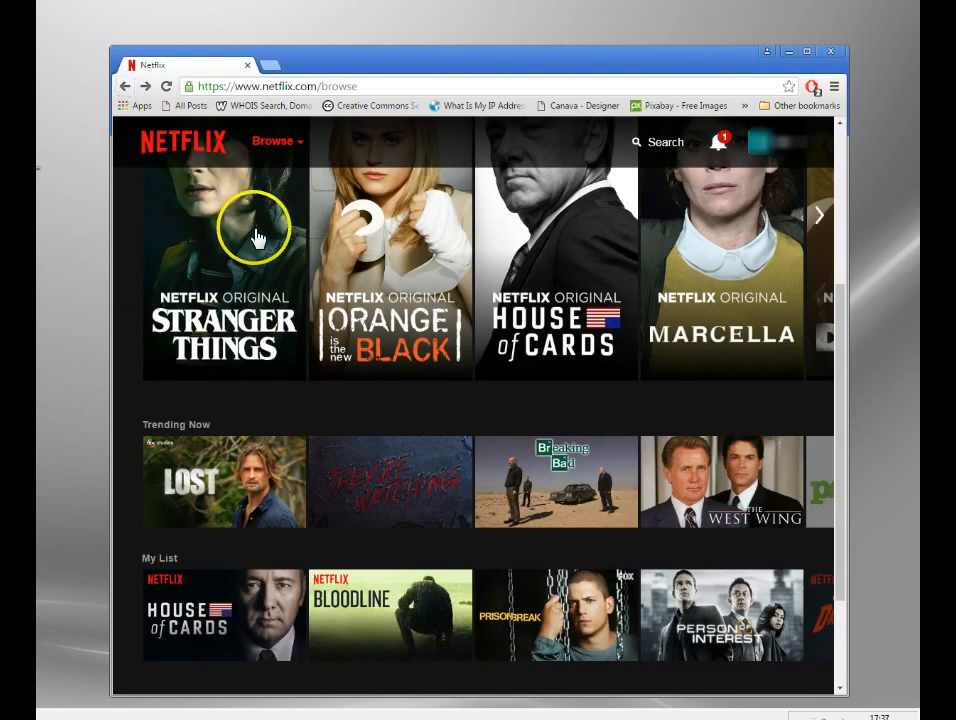
scroll("up", 3)
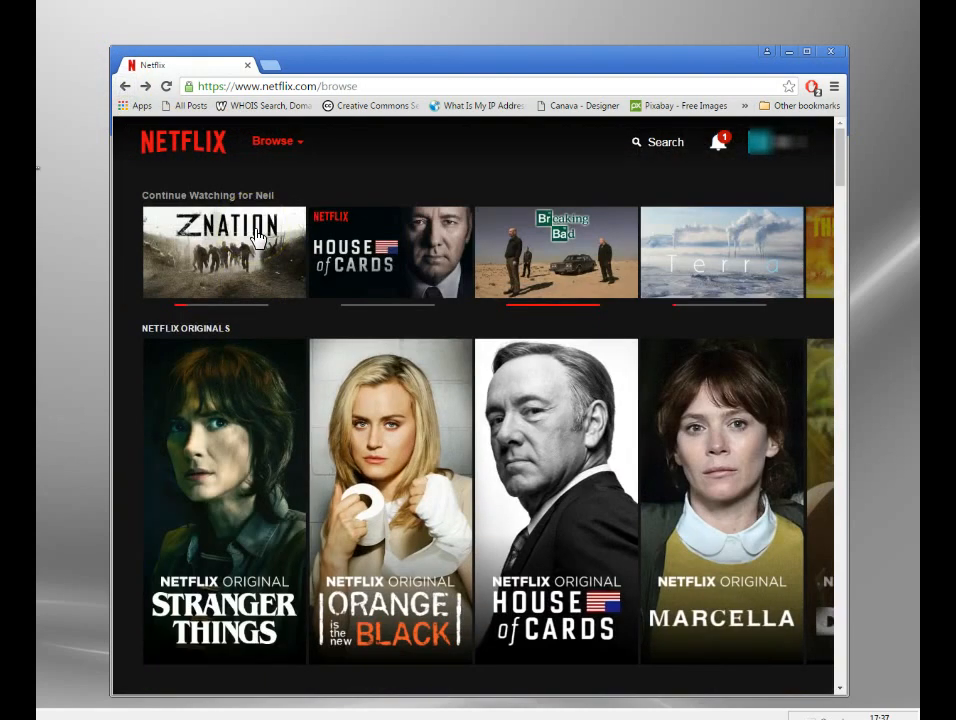